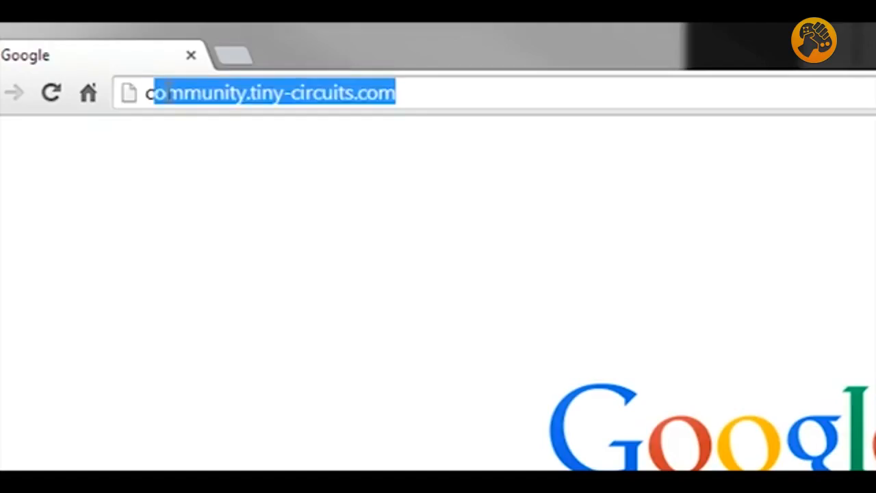
Open the TinyScreen_SmartWatch sketch on codebender.cc and Run on Arduino to the TinyDuino on COM42
text(codebender.cc)
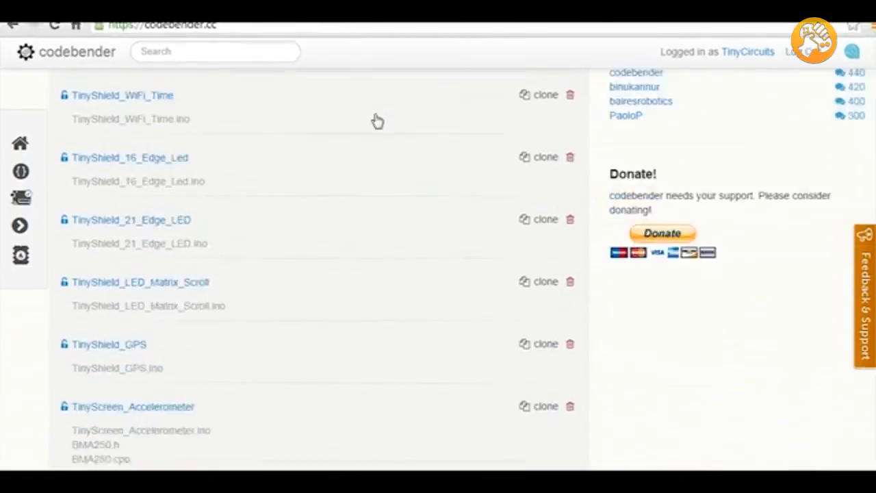
scroll(down, 3)
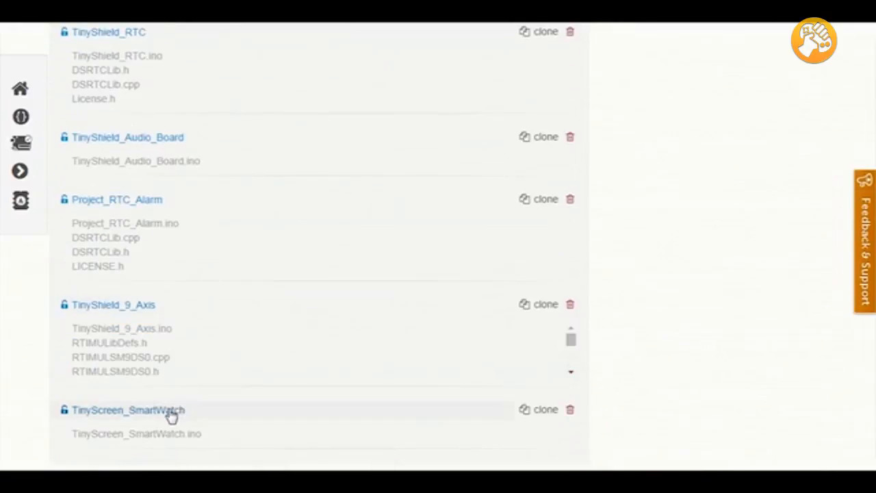
click(127, 410)
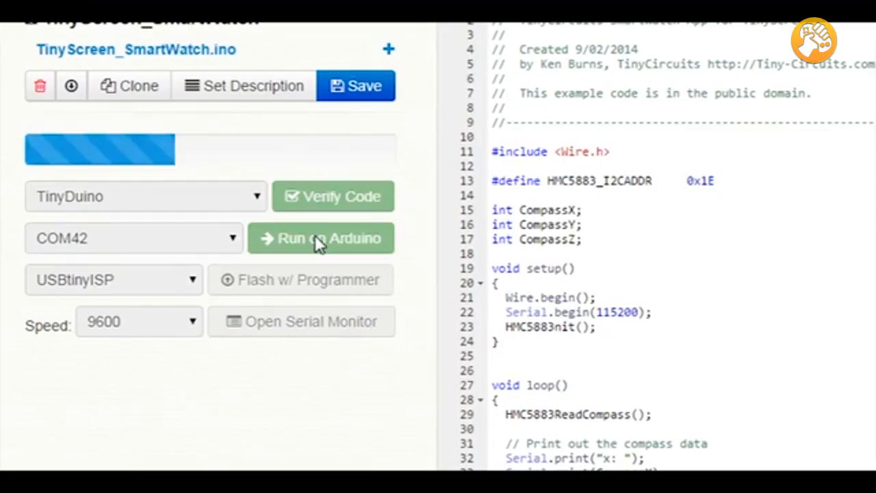
click(320, 237)
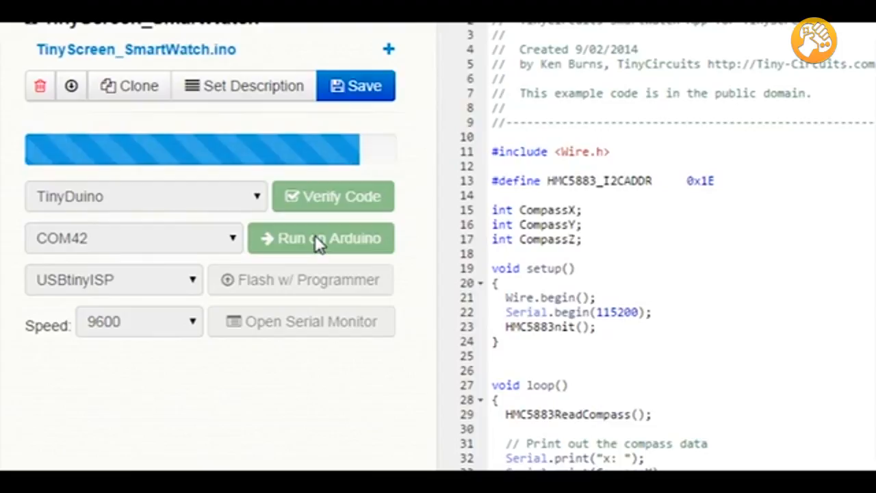
click(321, 239)
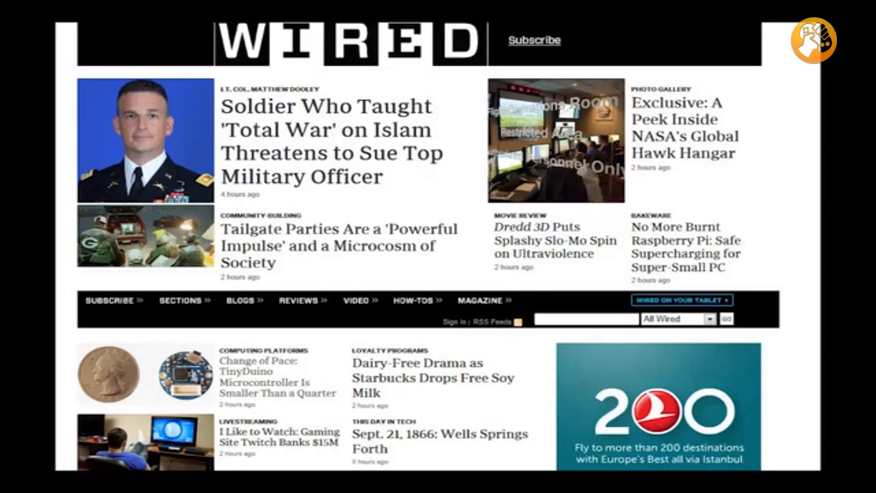
Scroll the WIRED page down to the TinyDuino 'Change of Pace' article
scroll(down, 3)
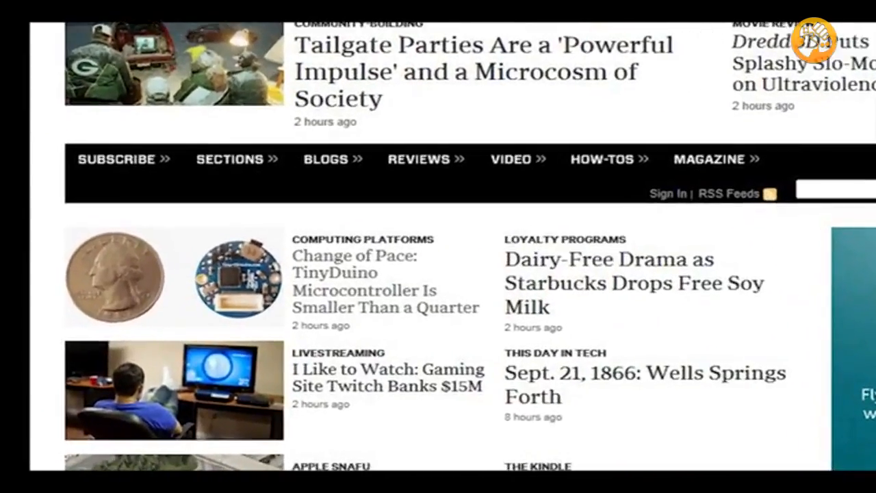